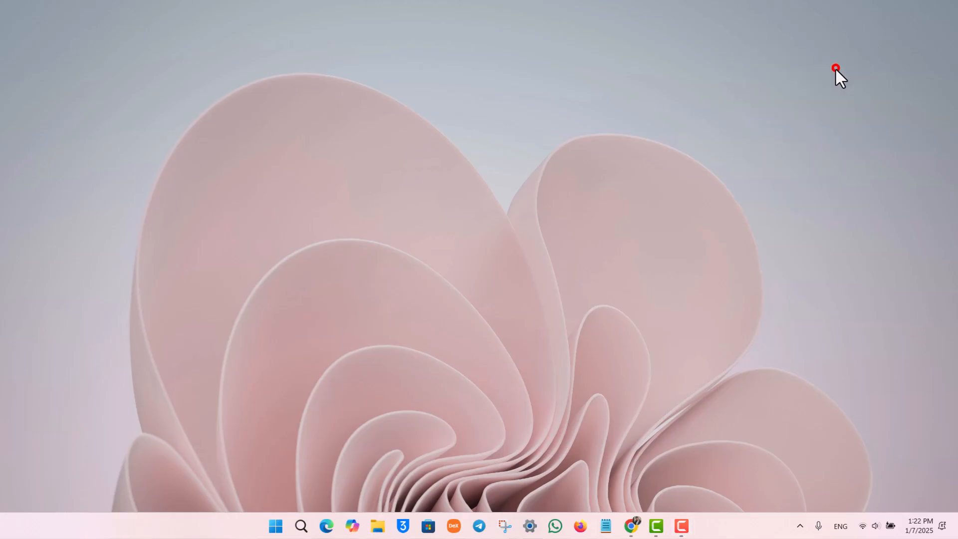
Bring the browser with the WordPress.com My Home dashboard to the front.
left_click(633, 526)
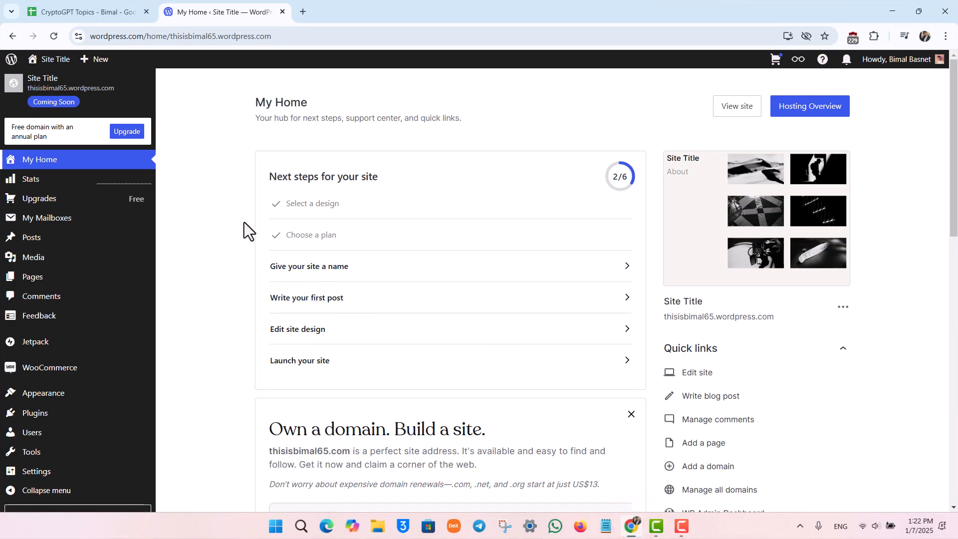
mouse_move(339, 90)
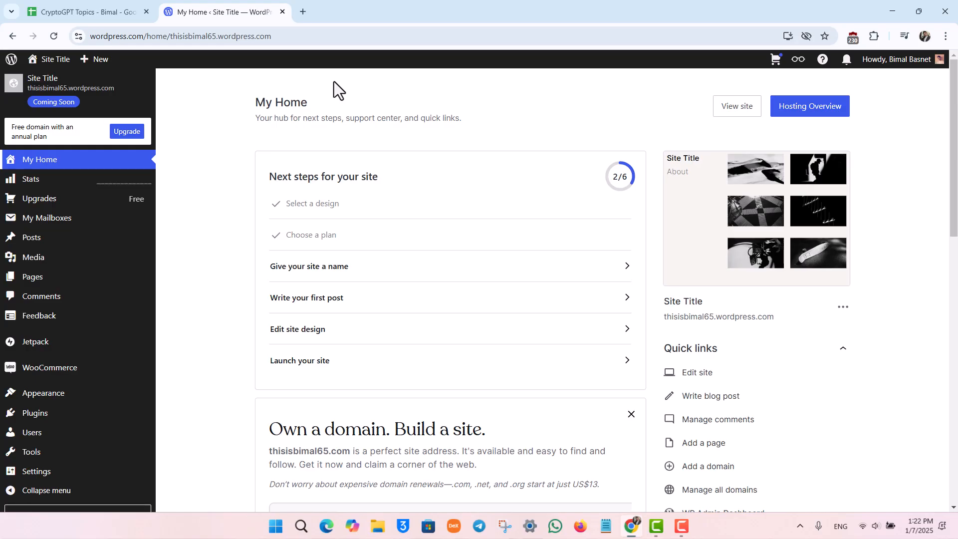
mouse_move(32, 276)
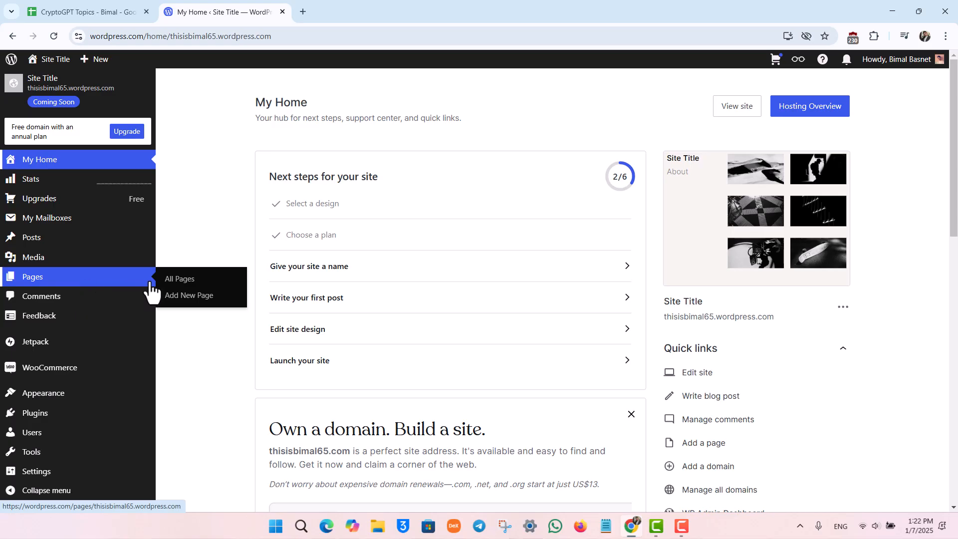
mouse_move(180, 279)
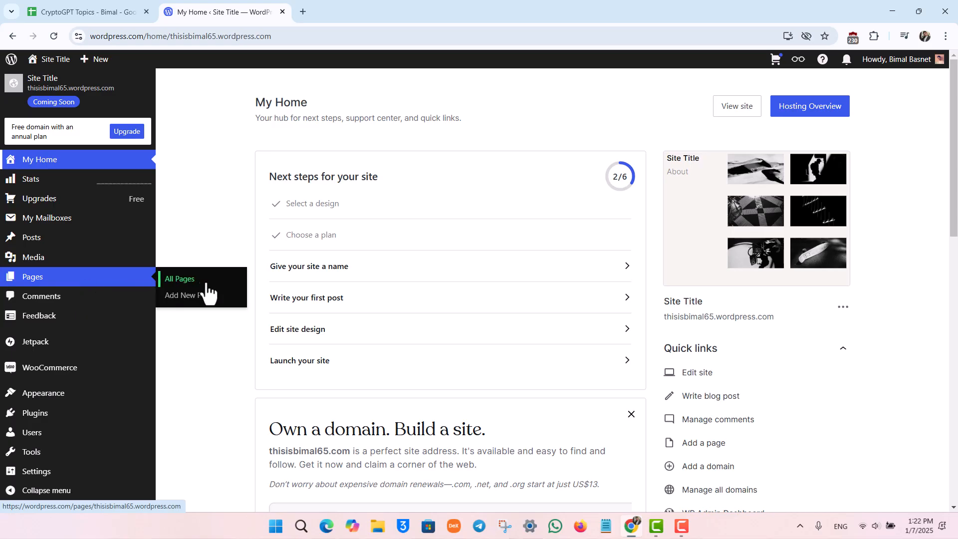
Show the site's full Pages list from the sidebar.
left_click(179, 279)
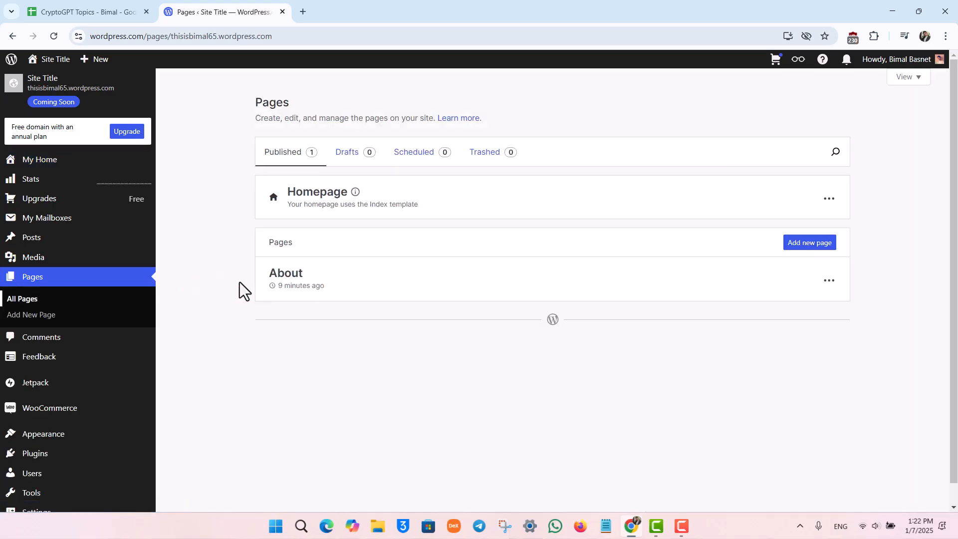
mouse_move(344, 291)
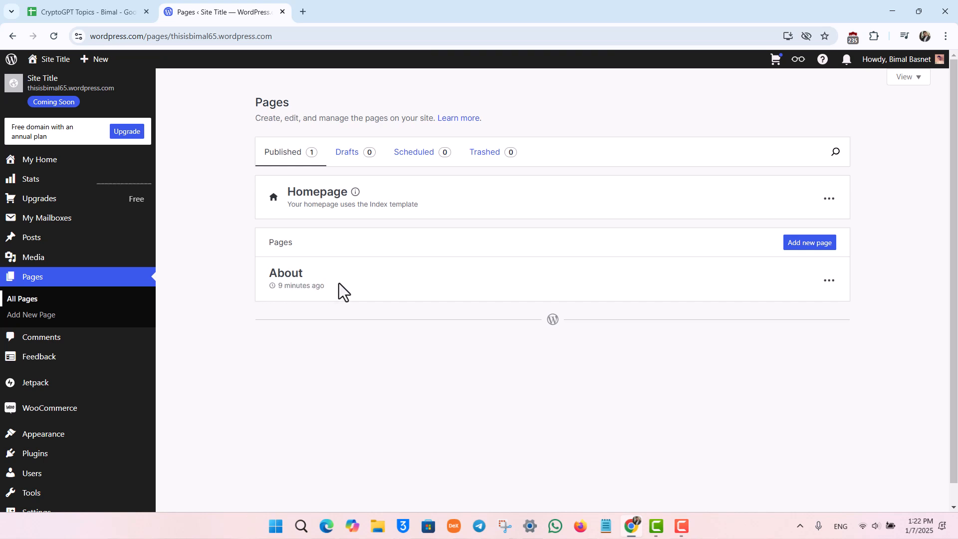
Start editing the About page from its row actions menu.
left_click(829, 280)
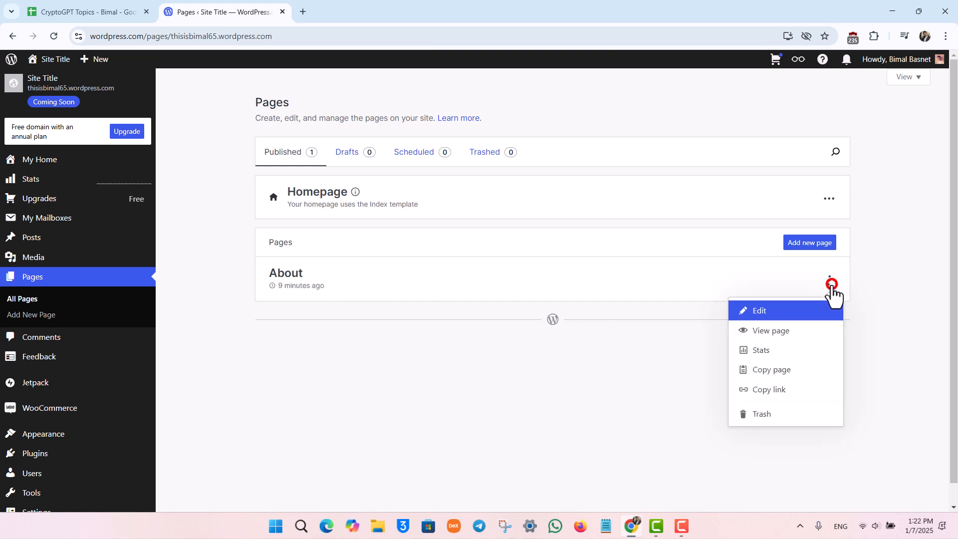
mouse_move(790, 329)
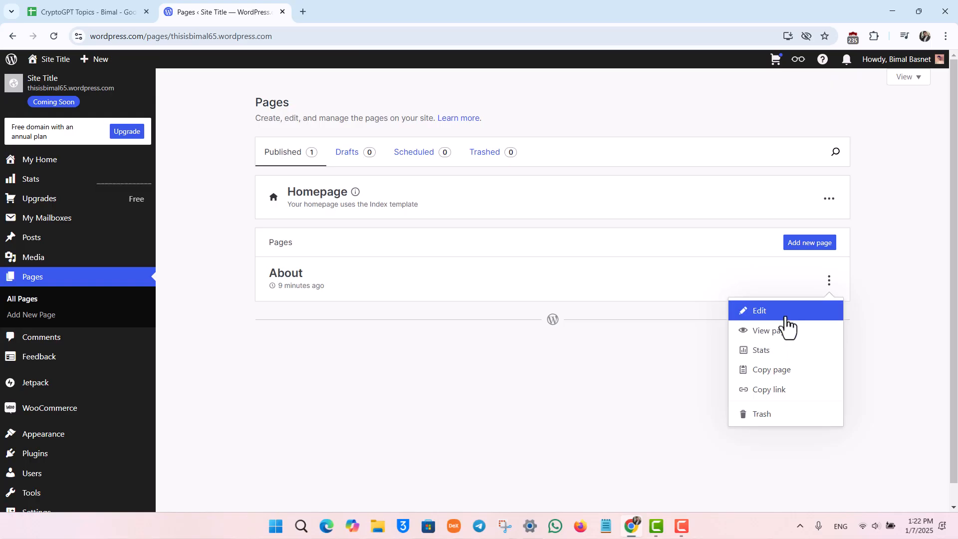
left_click(759, 310)
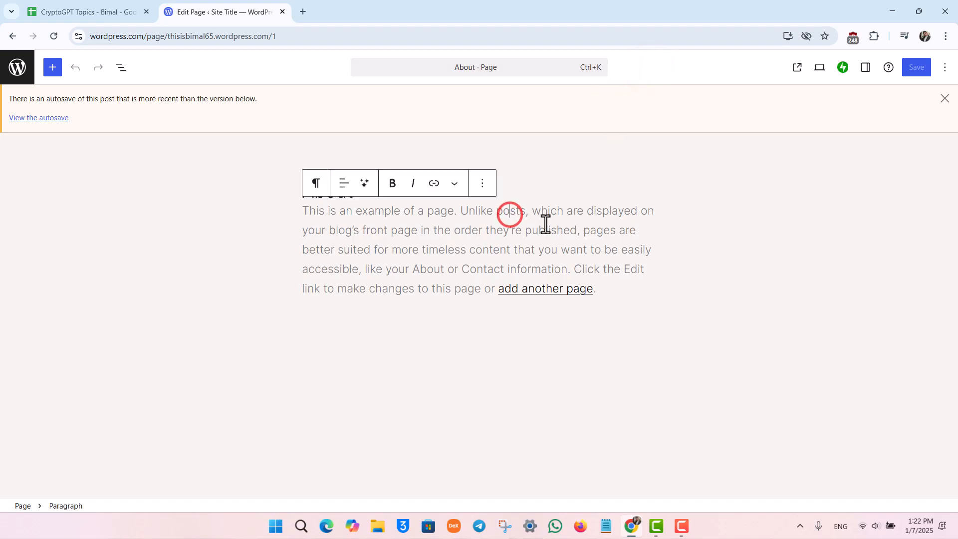
Delete the About page's sample paragraph block via the command palette, leaving only the title.
left_click(592, 147)
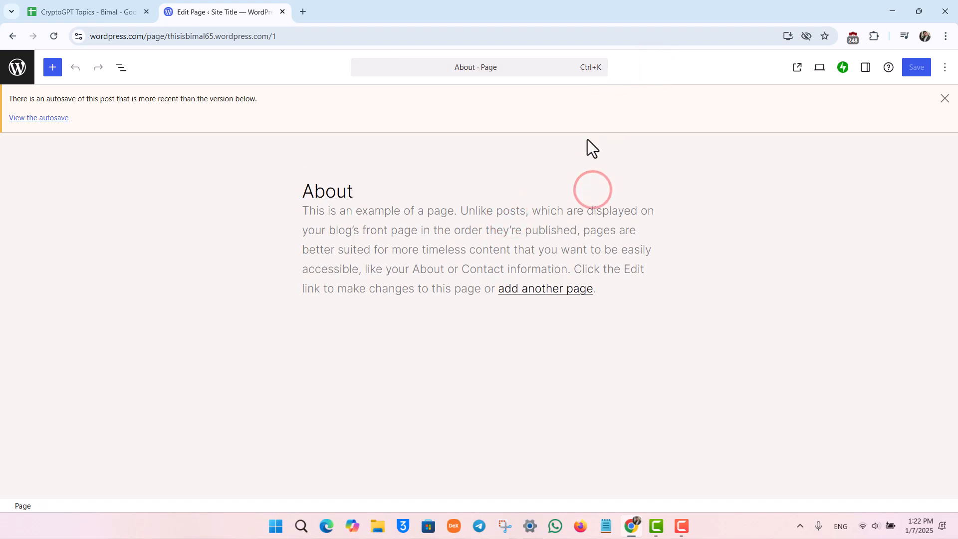
mouse_move(480, 67)
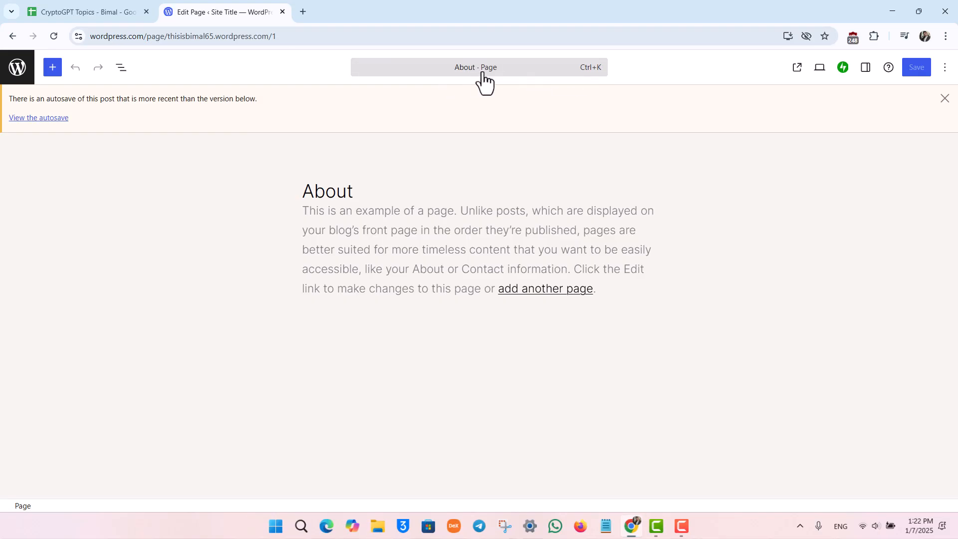
left_click(478, 67)
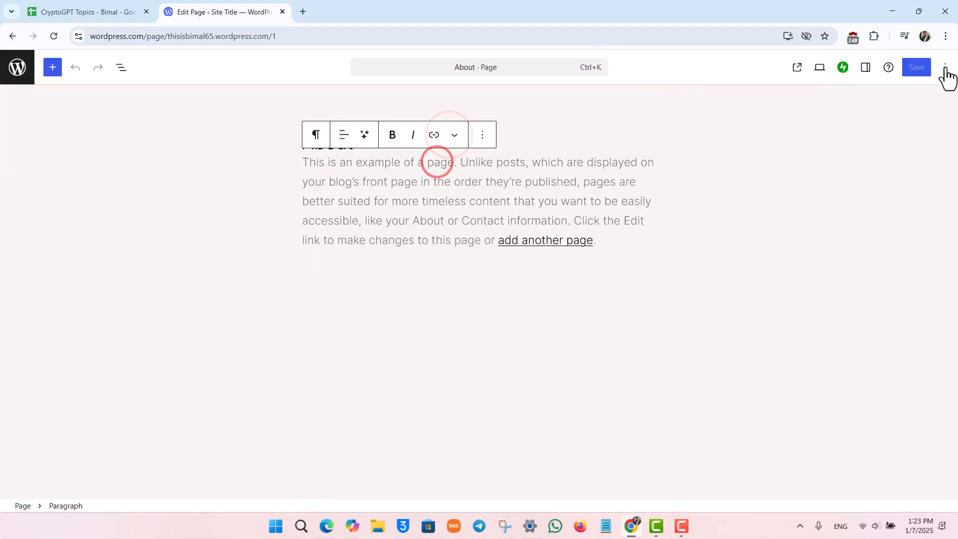
left_click(945, 67)
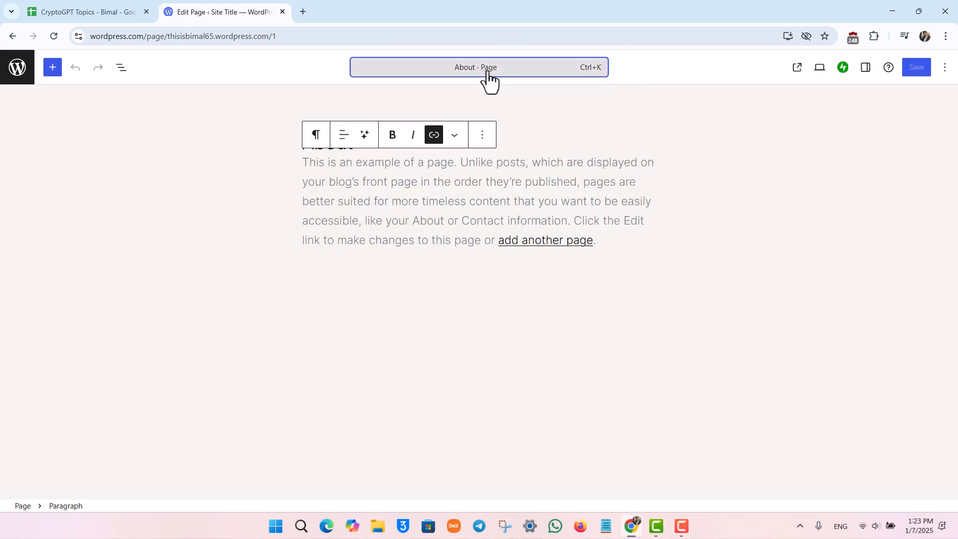
left_click(481, 135)
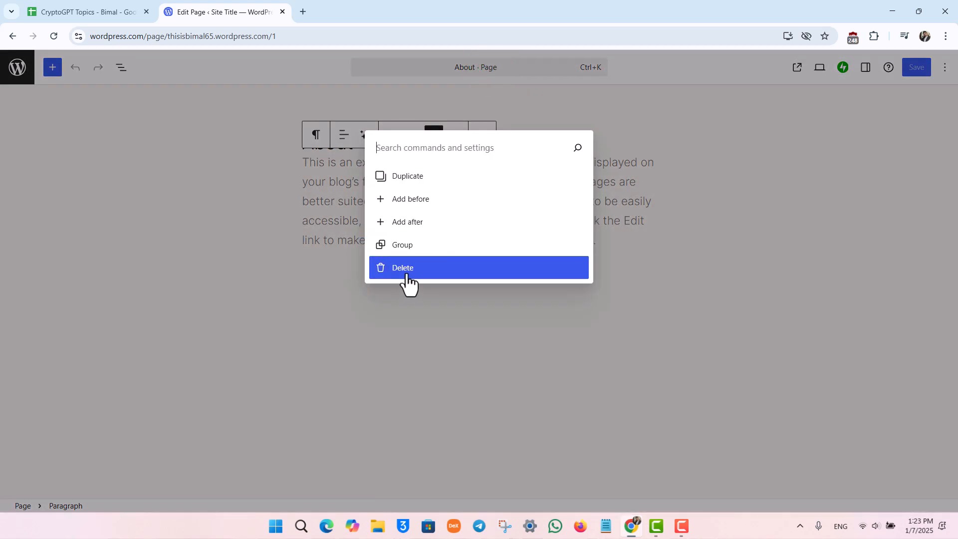
left_click(403, 268)
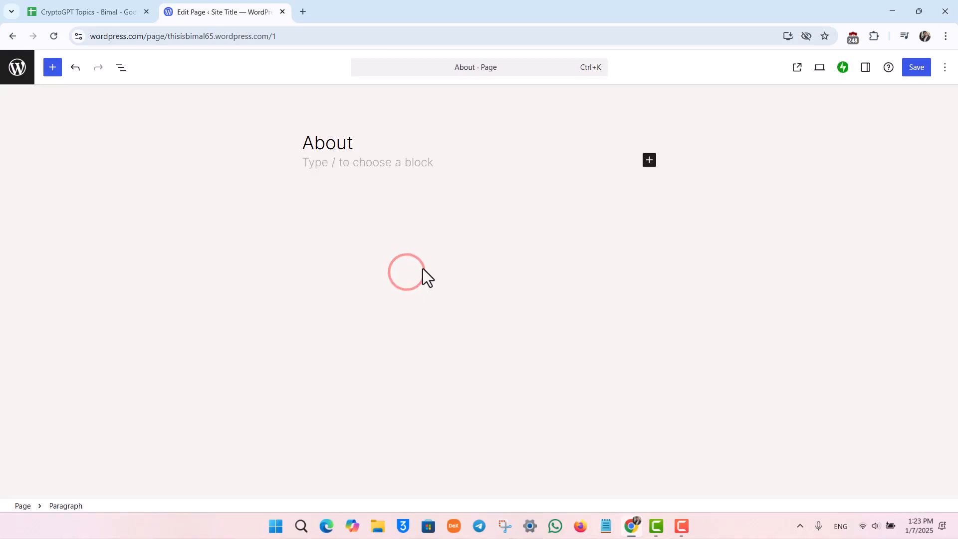
Return from the editor to the site's Pages list.
left_click(13, 36)
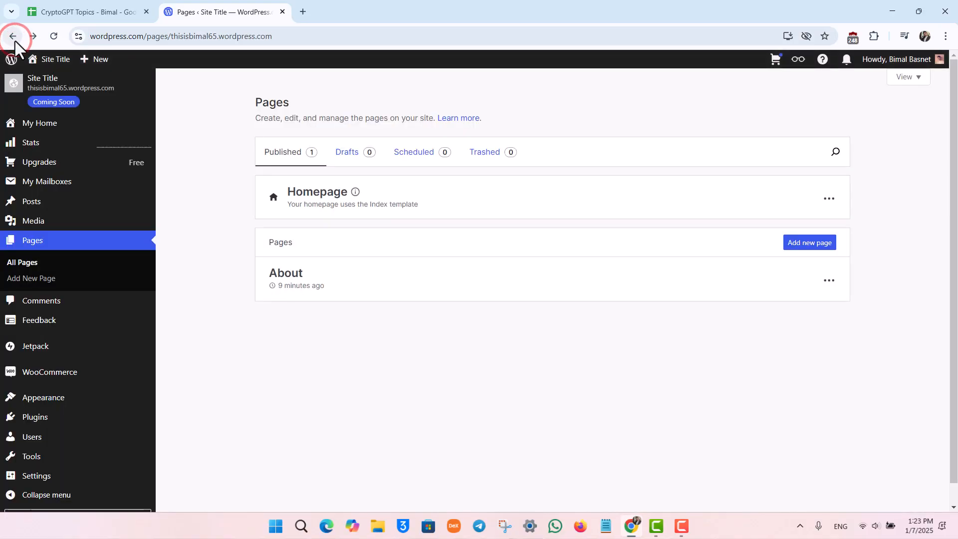
mouse_move(39, 160)
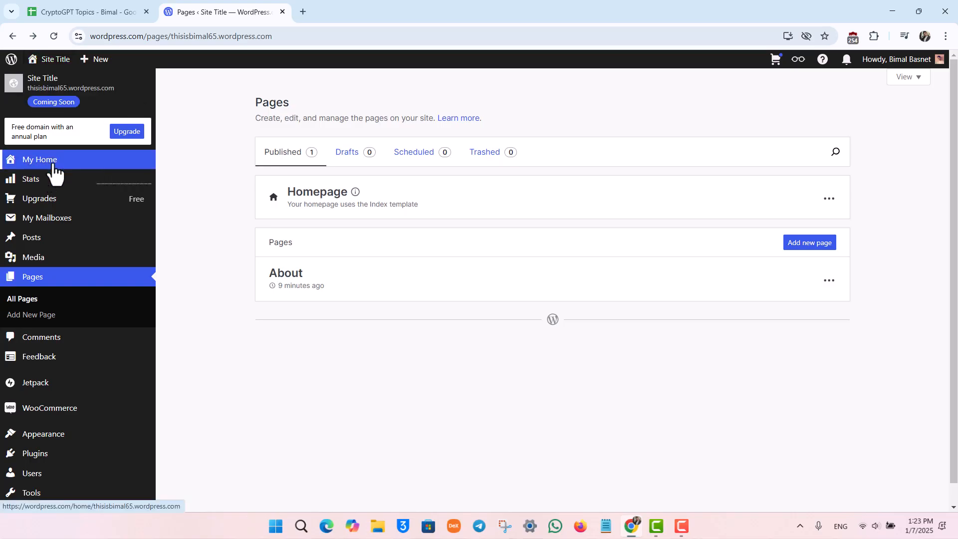
Go back to the site's My Home dashboard before putting the browser away.
left_click(39, 160)
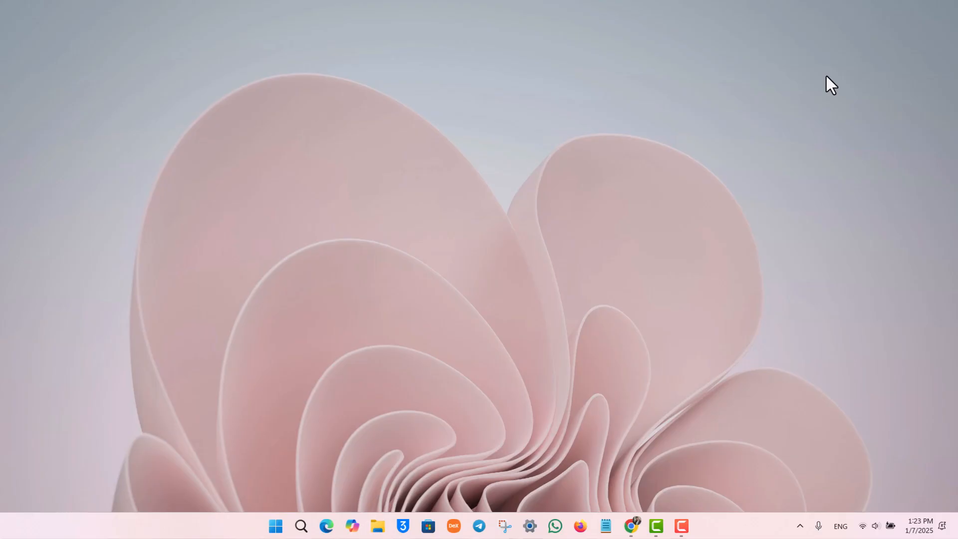
mouse_move(883, 366)
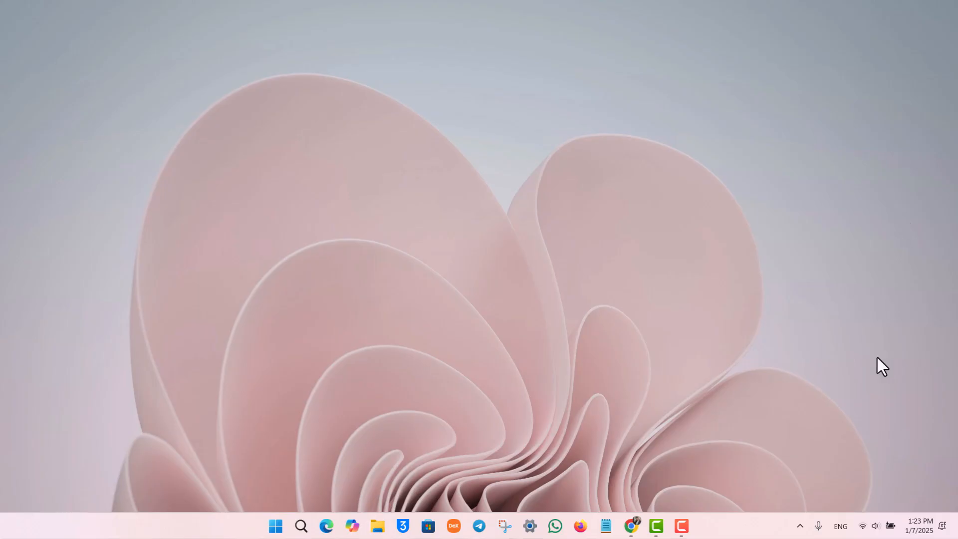